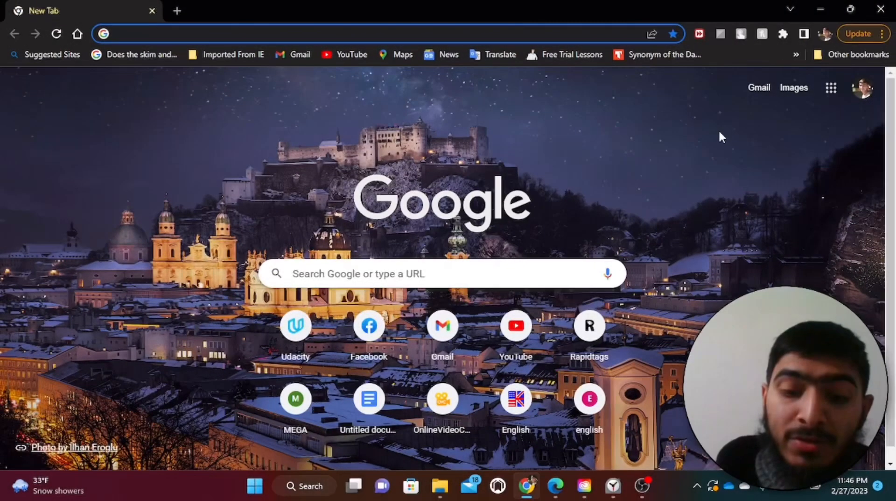
# - Minimize the Chrome window to reveal the desktop
pyautogui.click(229, 33)
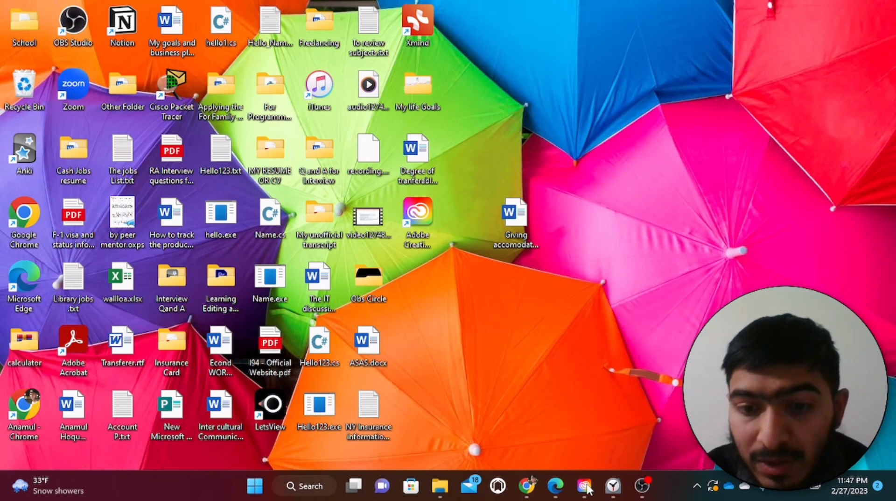
# - Launch File Explorer and open the Windows (C:) drive from This PC
pyautogui.click(584, 485)
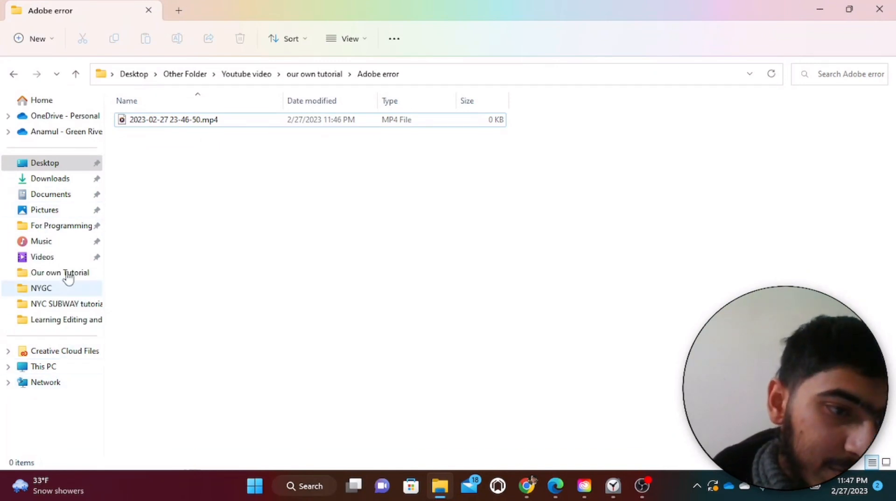
pyautogui.click(44, 366)
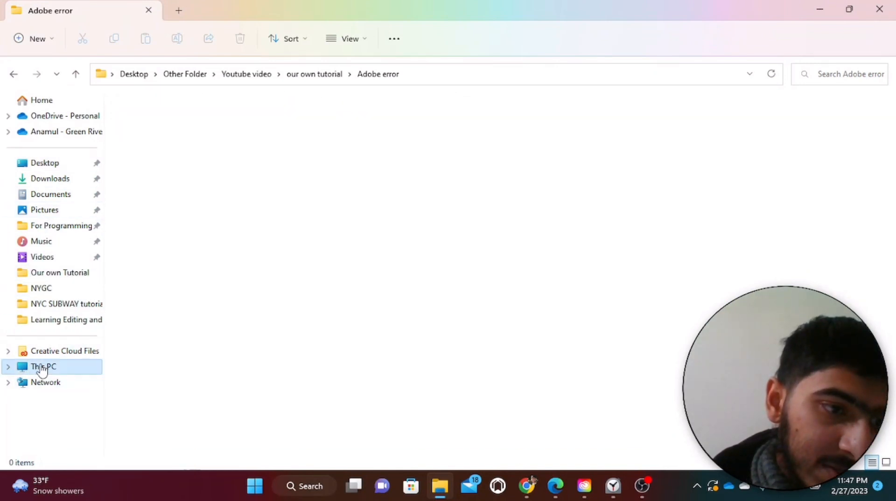
pyautogui.click(43, 366)
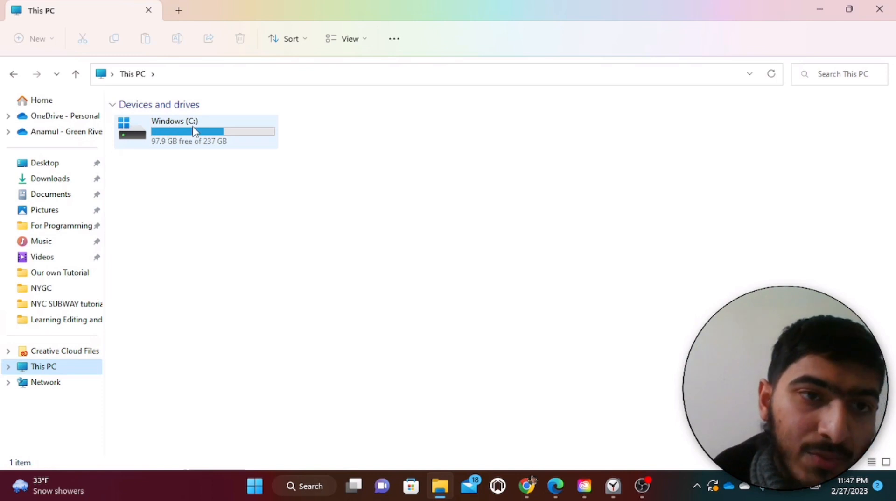
pyautogui.doubleClick(174, 131)
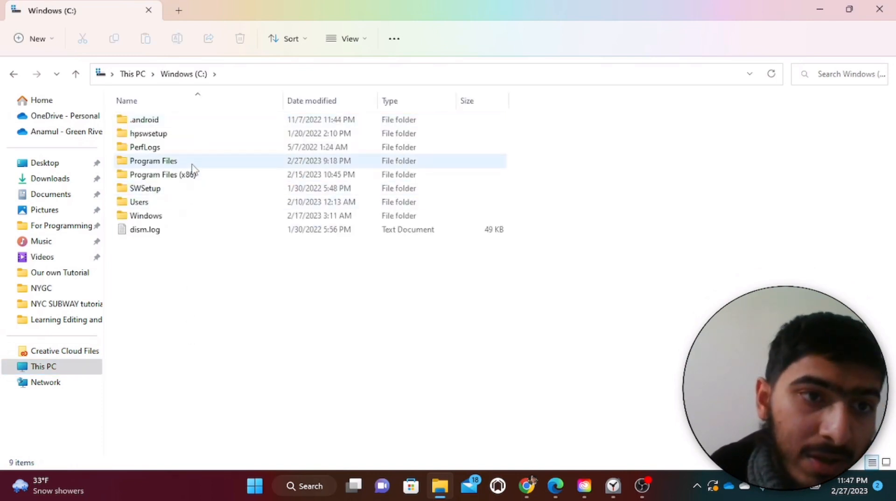
# - Open Program Files, then the Adobe folder inside it
pyautogui.click(163, 174)
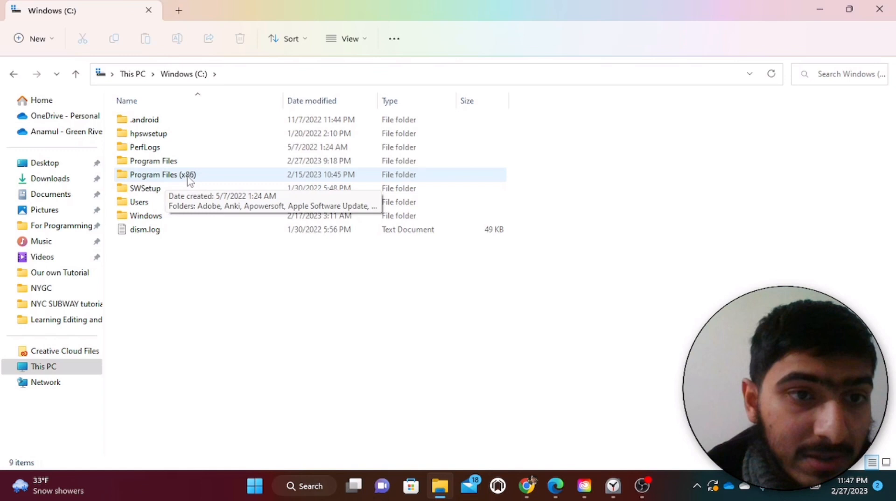
pyautogui.doubleClick(152, 160)
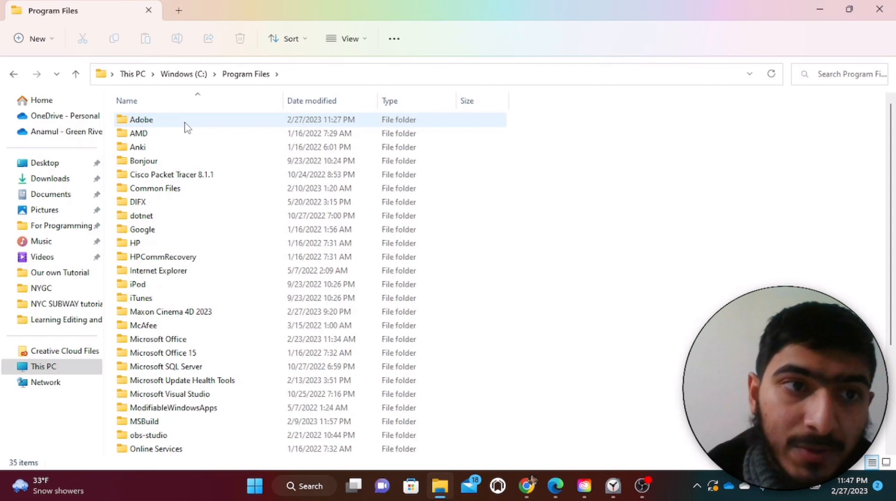
pyautogui.doubleClick(141, 119)
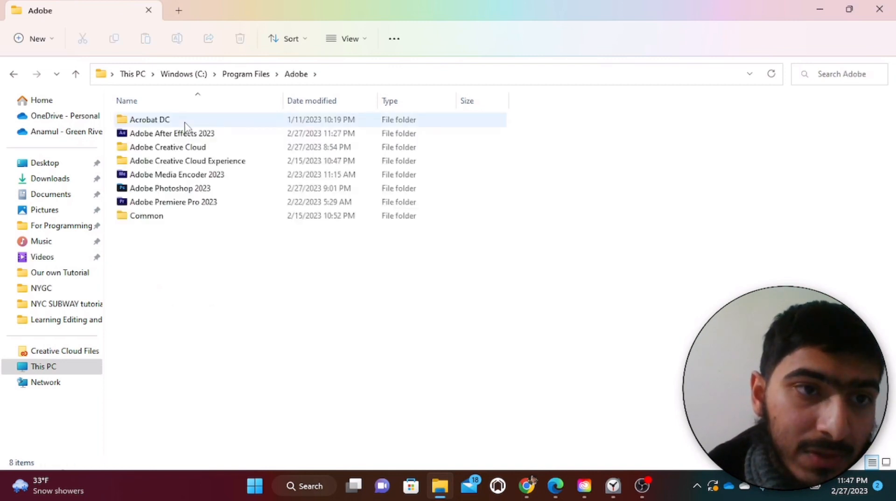
pyautogui.moveTo(179, 137)
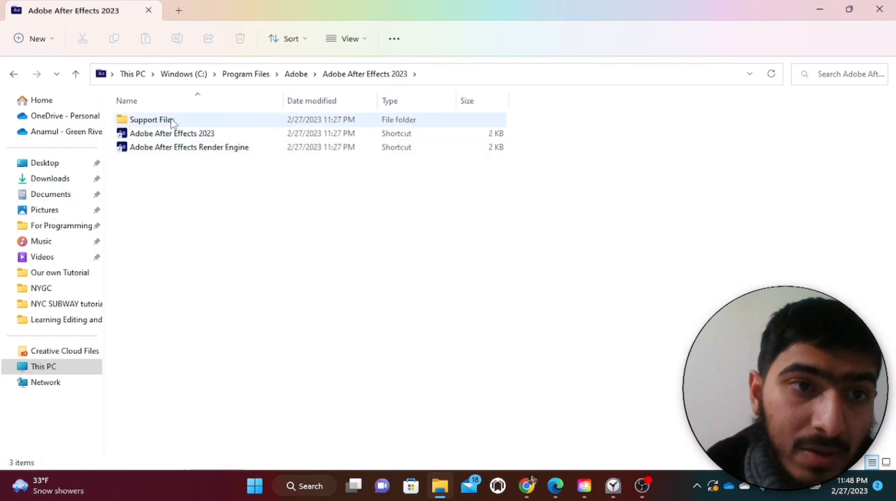
pyautogui.moveTo(160, 119)
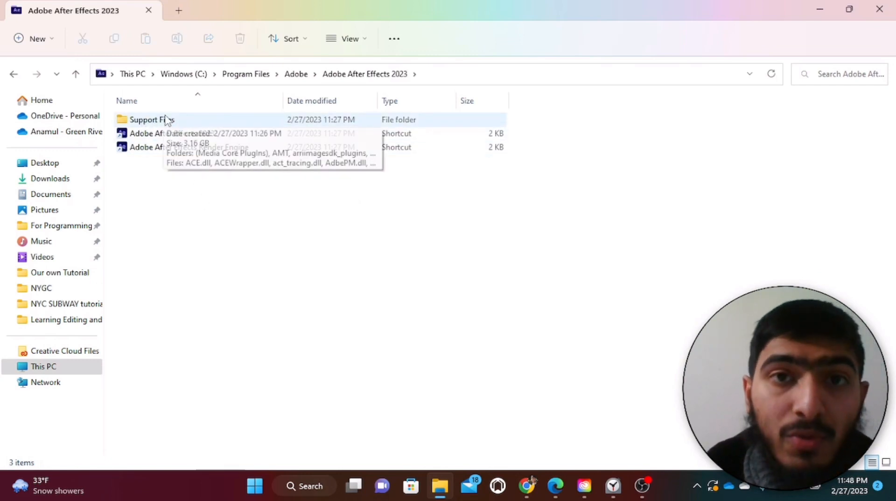
# - Open the Support Files folder and scroll down to dynamiclinkmanager.exe
pyautogui.doubleClick(152, 119)
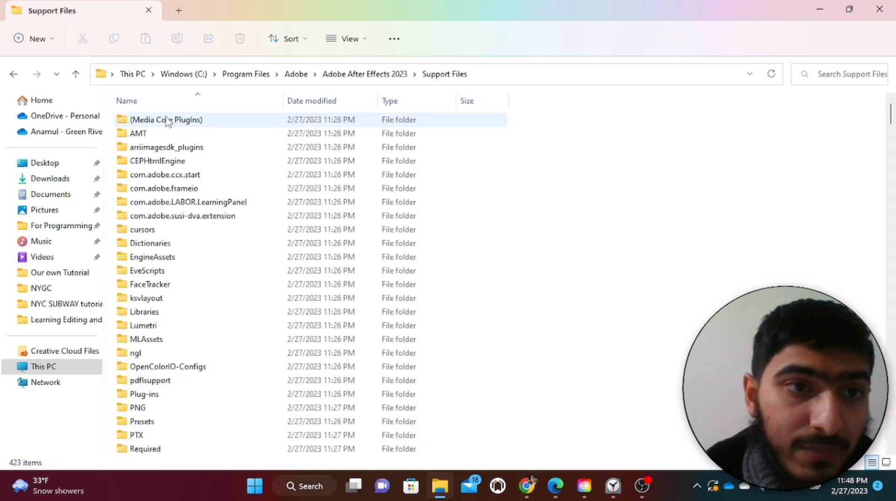
pyautogui.moveTo(220, 242)
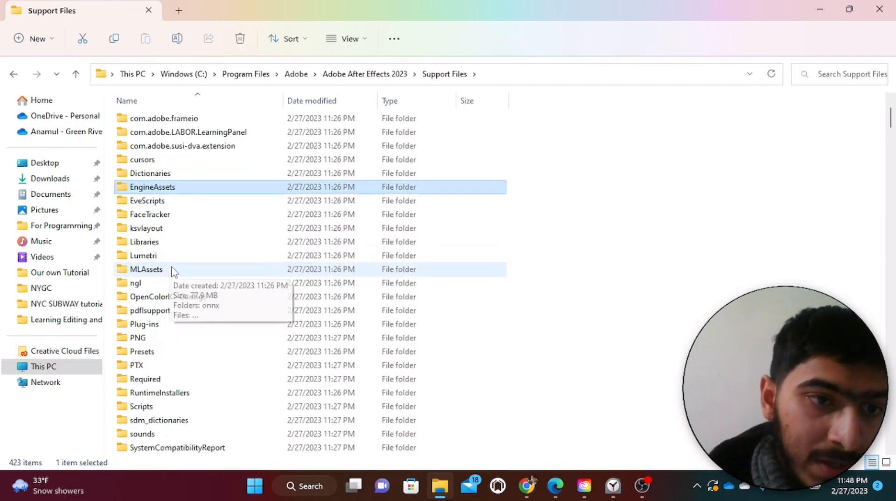
pyautogui.scroll(-3)
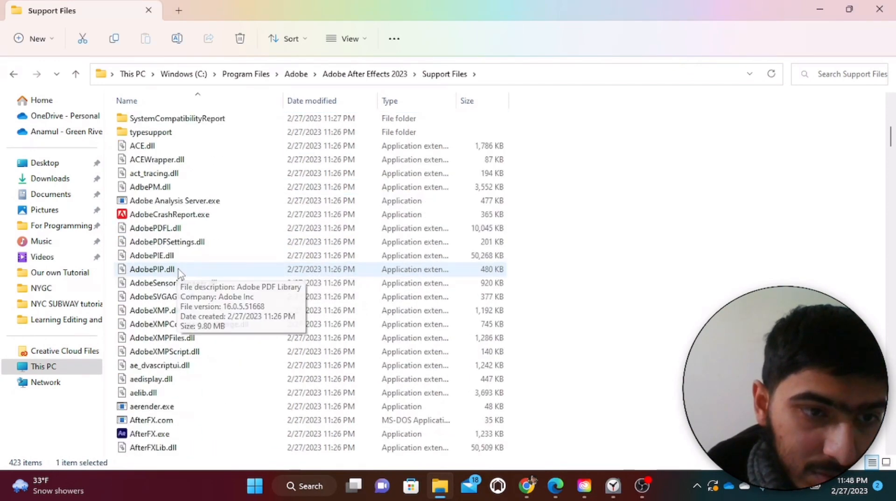
pyautogui.scroll(-3)
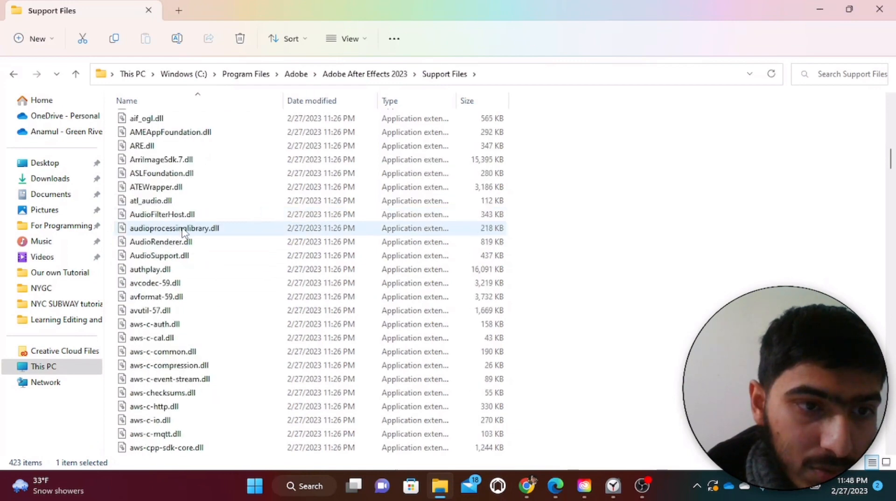
pyautogui.scroll(-3)
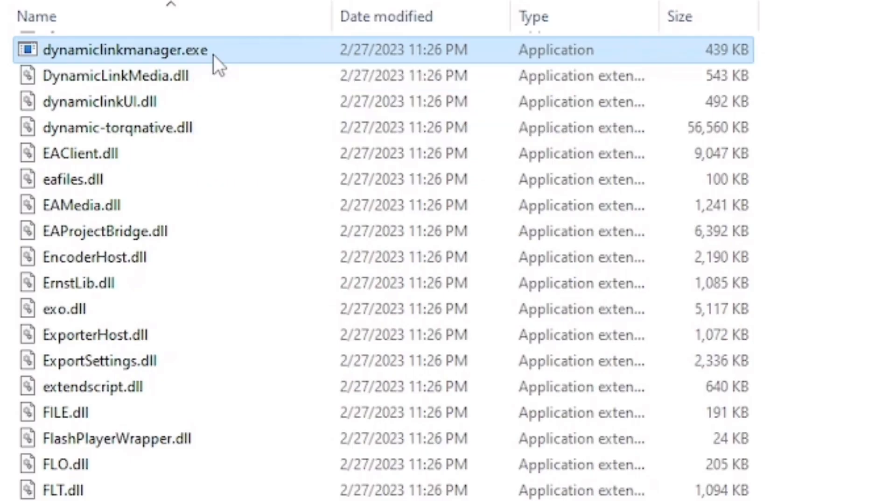
# - Rename dynamiclinkmanager.exe to dynamiclinkmanager.old and confirm the extension change
pyautogui.rightClick(125, 50)
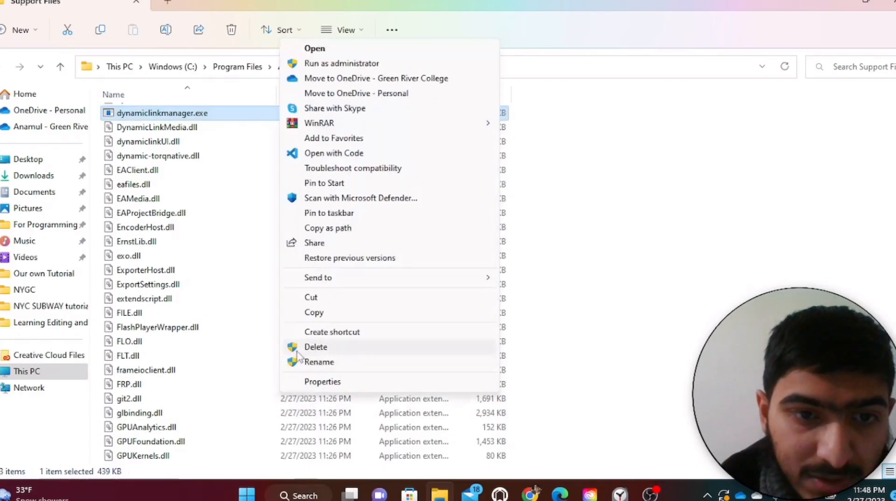
pyautogui.click(318, 361)
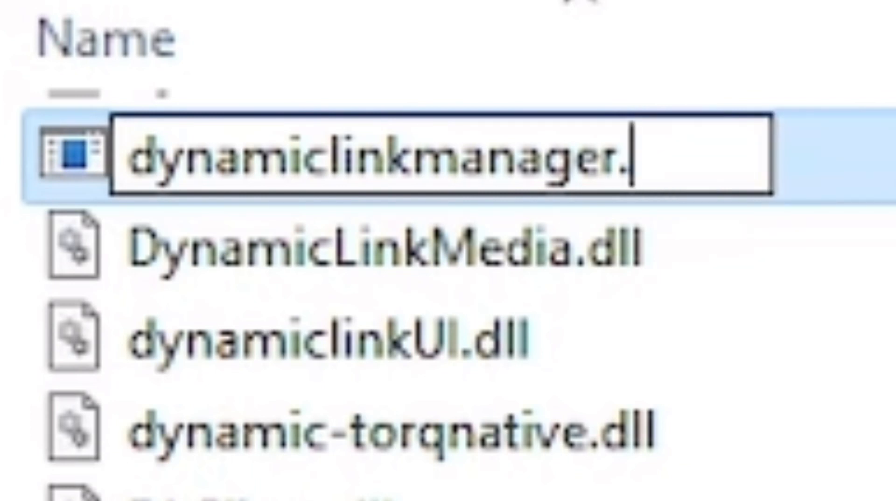
pyautogui.write('ol')
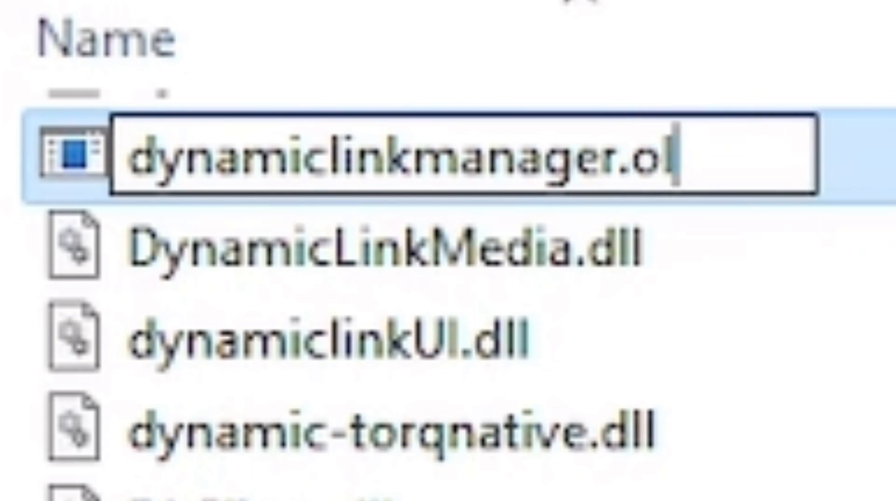
pyautogui.write('d')
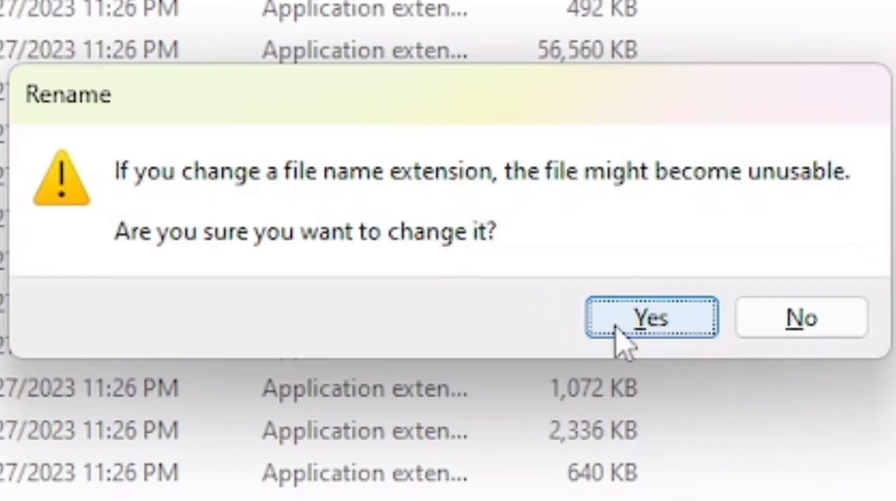
pyautogui.click(650, 317)
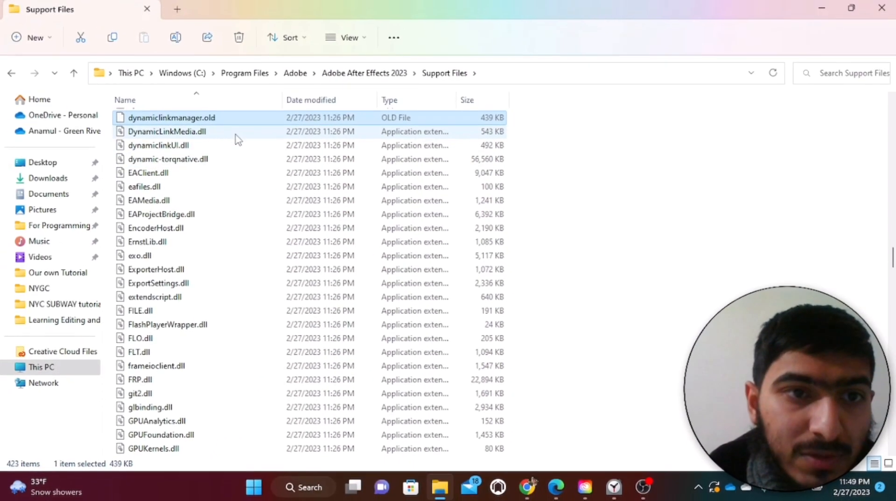
pyautogui.scroll(-3)
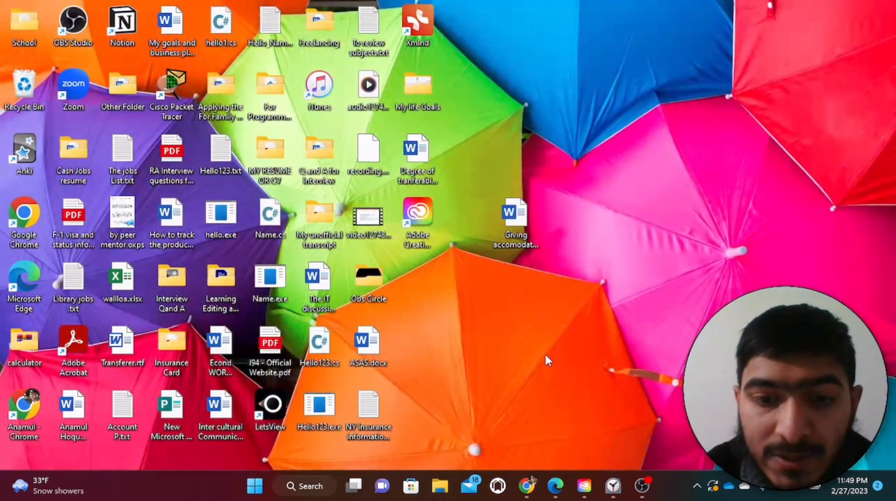
pyautogui.moveTo(565, 351)
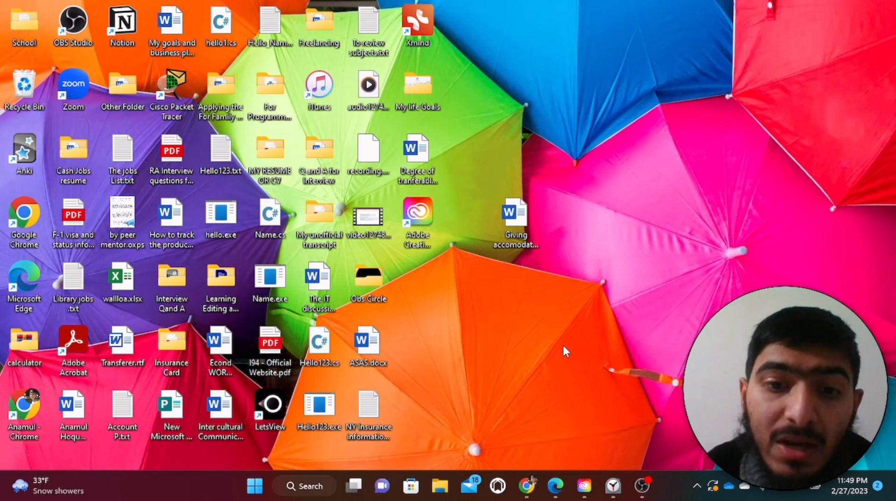
# - Bring back the Edge window showing Adobe's Creative Cloud Cleaner tool help page
pyautogui.click(555, 485)
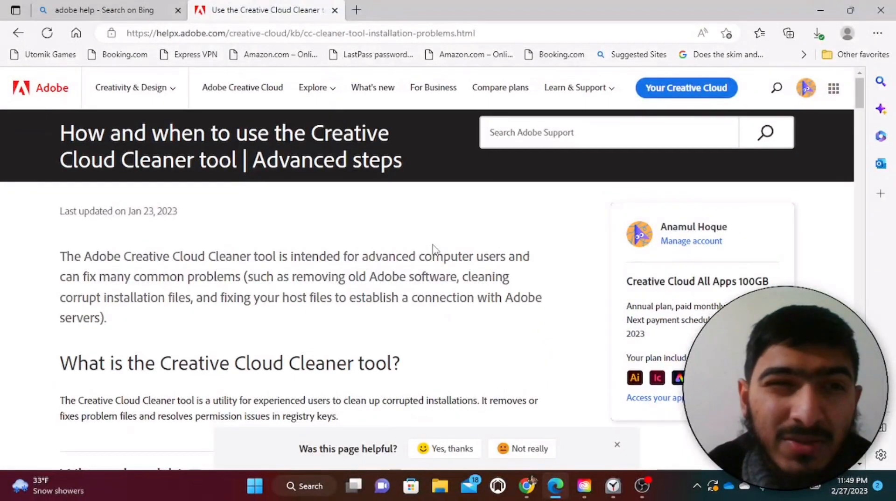
pyautogui.moveTo(409, 247)
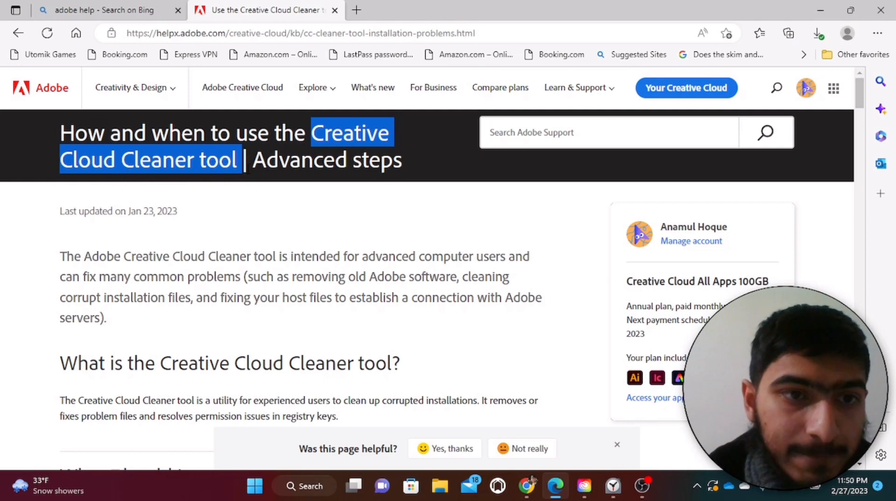
# - Open the helpx.adobe.com Cleaner tool article in a new tab and scroll to its how-to section
pyautogui.click(511, 9)
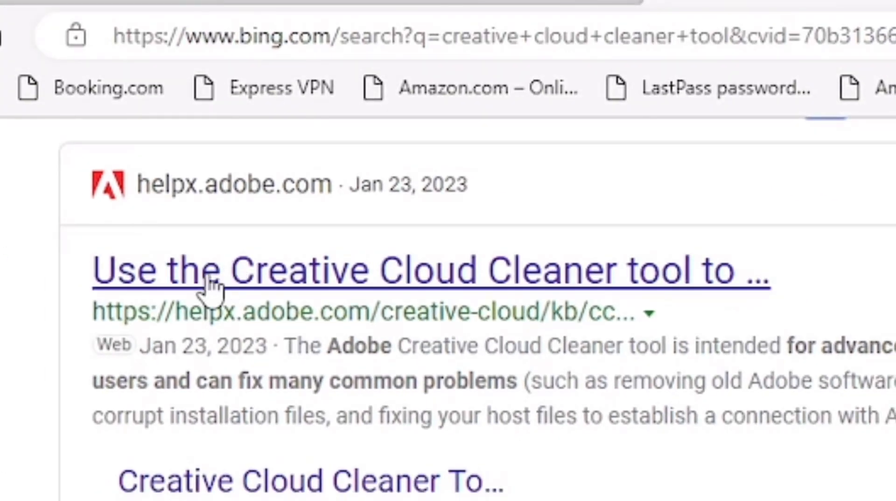
pyautogui.moveTo(172, 315)
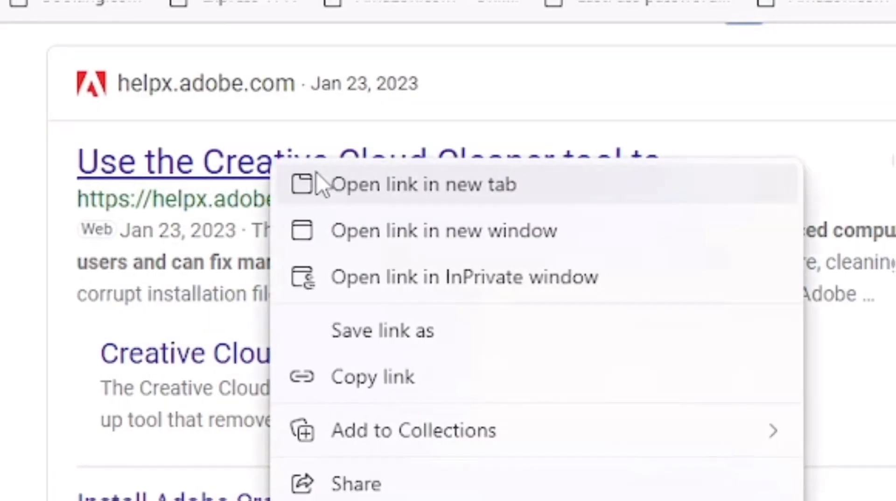
pyautogui.click(424, 184)
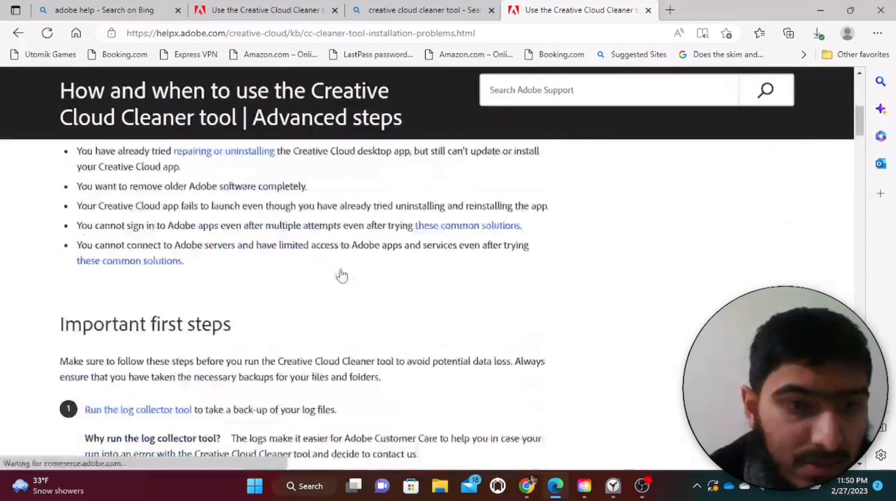
pyautogui.scroll(-3)
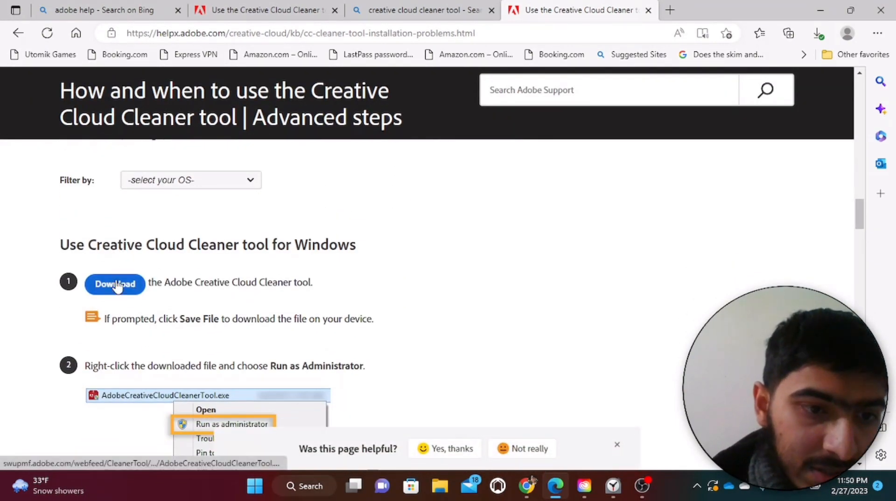
pyautogui.scroll(-3)
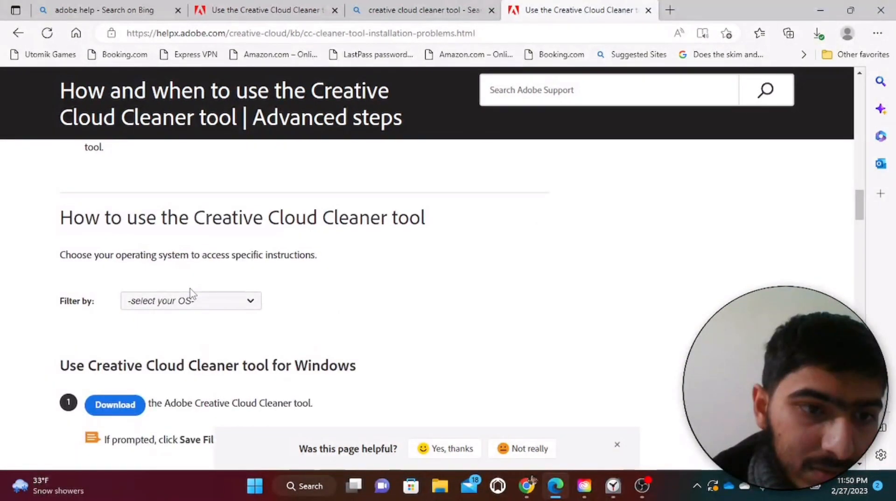
pyautogui.scroll(-3)
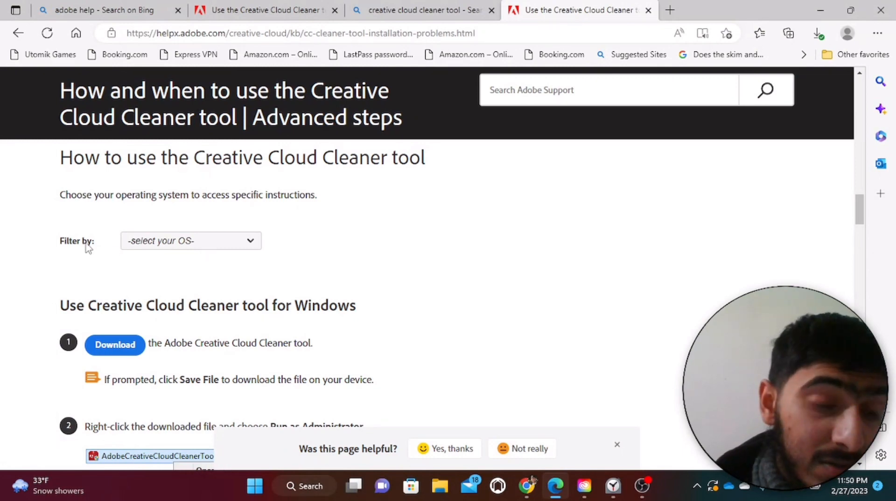
# - Filter the article by Windows and scroll through the download and run-as-administrator steps
pyautogui.click(190, 240)
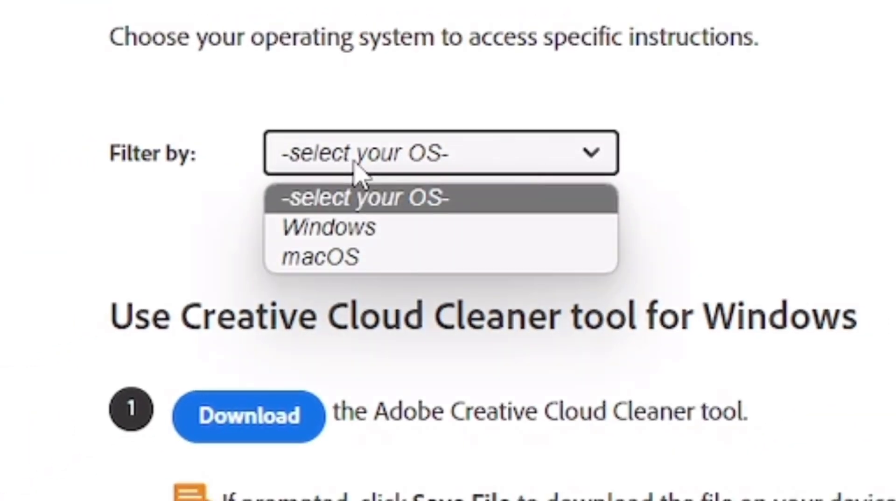
pyautogui.moveTo(404, 237)
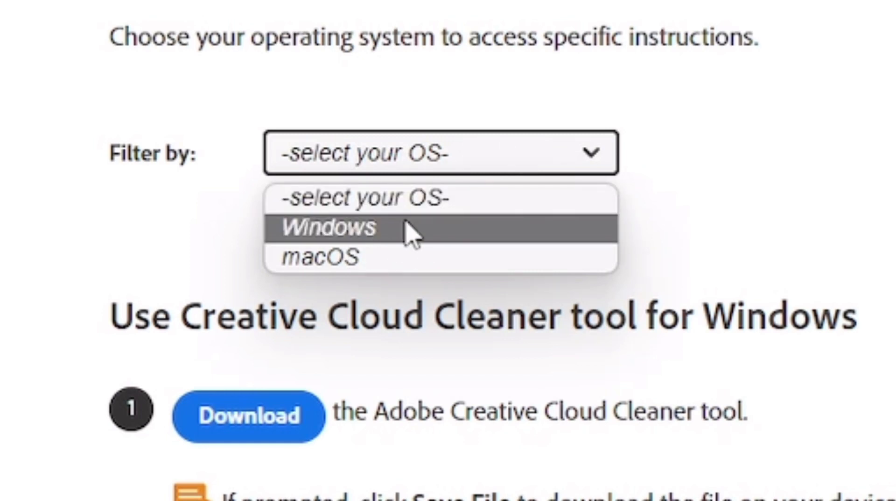
pyautogui.moveTo(380, 252)
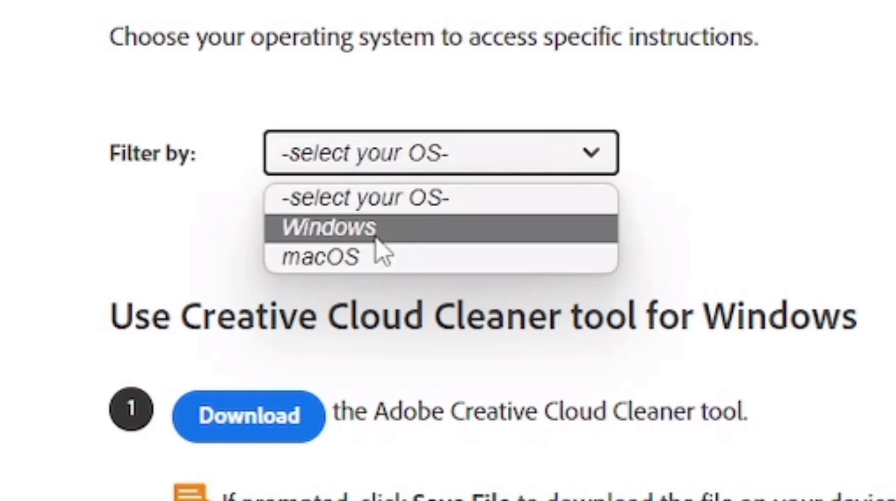
pyautogui.click(326, 227)
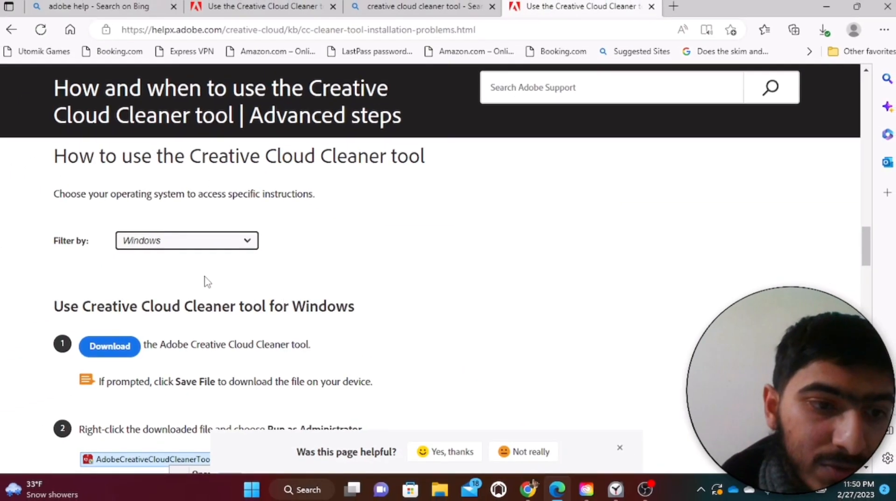
pyautogui.scroll(-3)
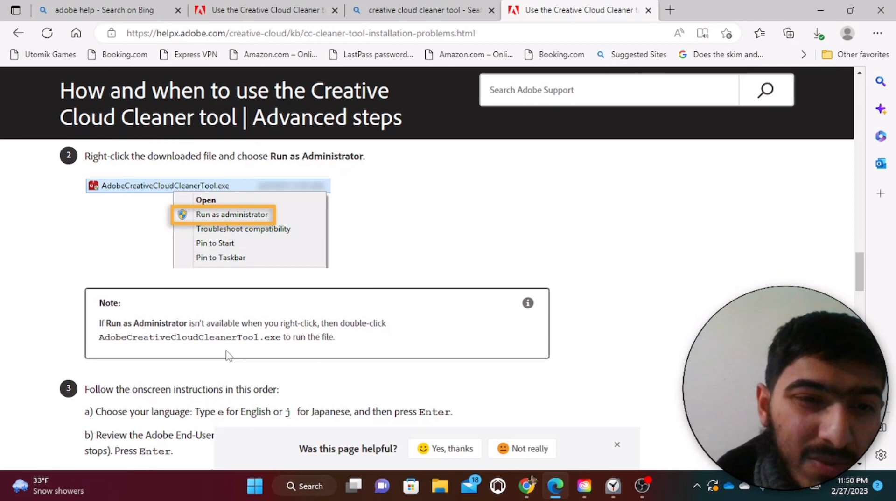
pyautogui.scroll(-3)
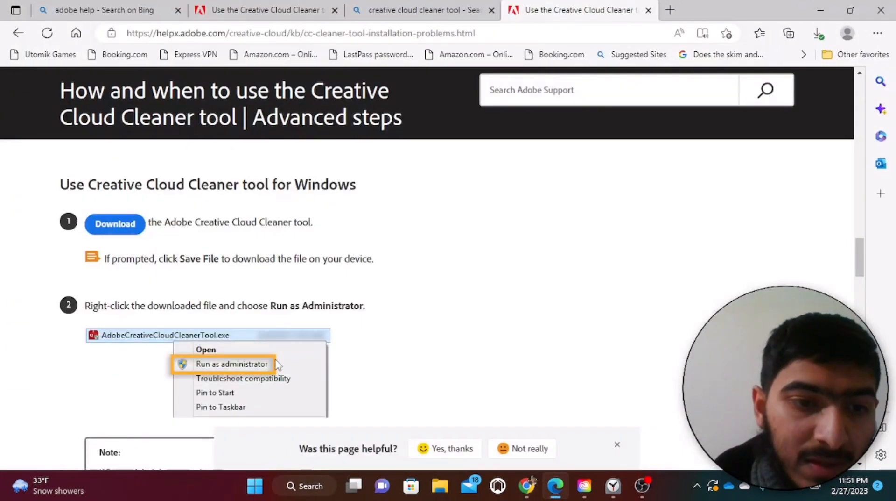
pyautogui.scroll(-3)
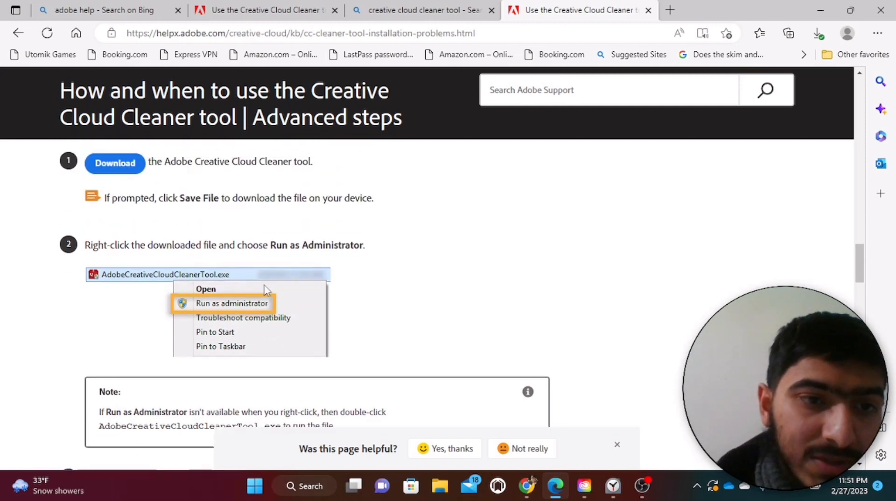
pyautogui.moveTo(225, 276)
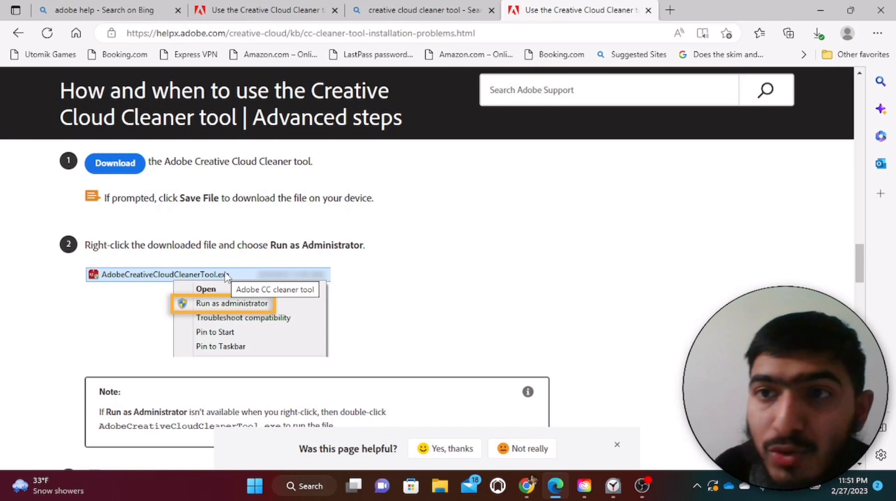
# - Show Edge's recent downloads listing AdobeCreativeCloudCleanerTool.exe
pyautogui.click(817, 33)
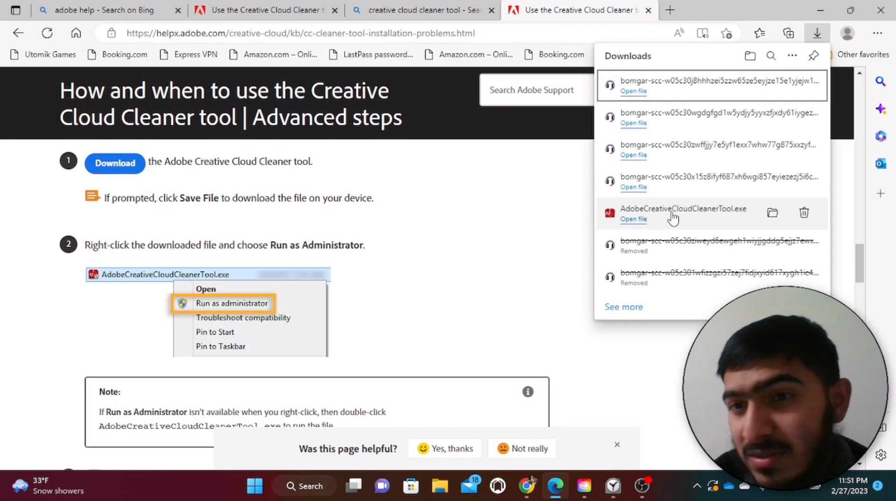
pyautogui.moveTo(657, 217)
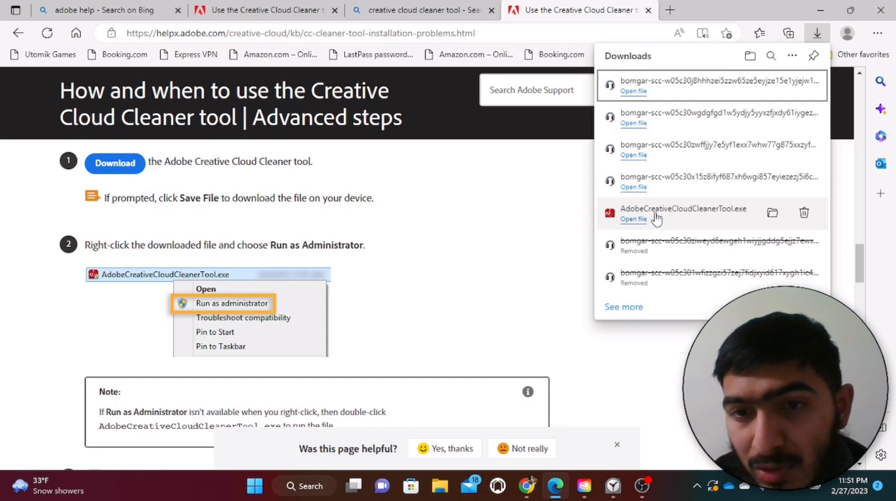
pyautogui.moveTo(634, 222)
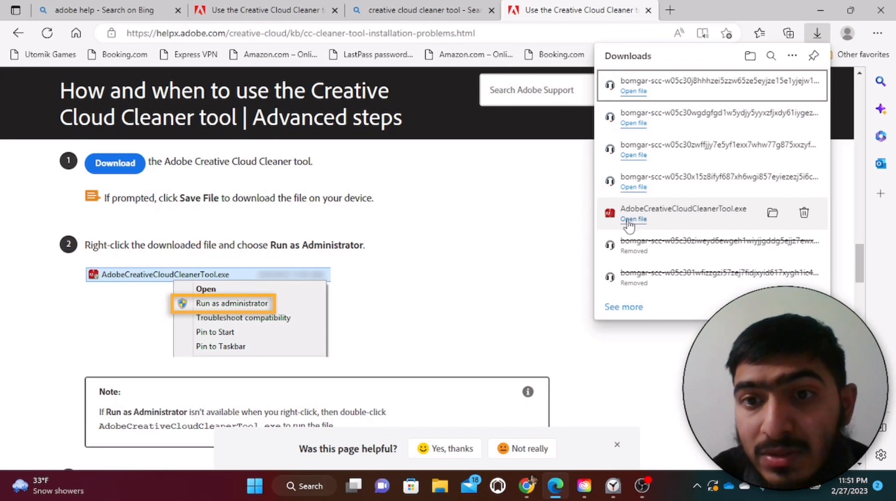
pyautogui.moveTo(634, 219)
pyautogui.write('e')
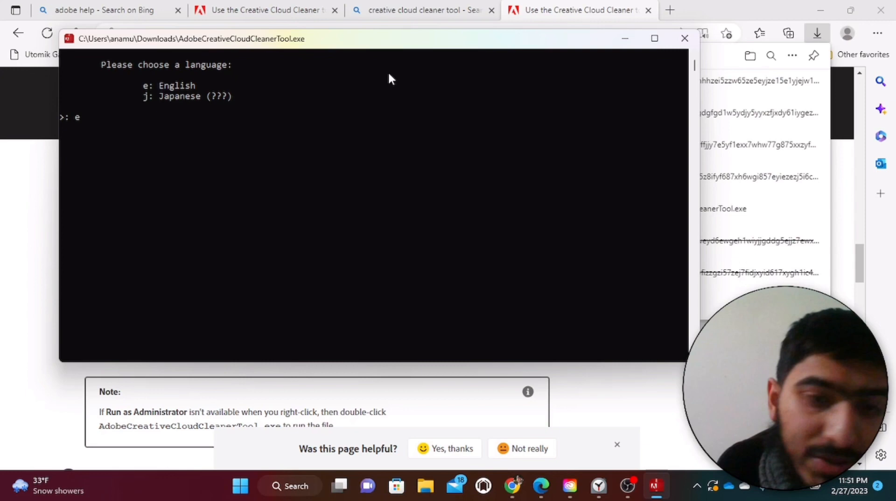
# - Choose English as the language and option 4, CC Apps, as the cleanup mode
pyautogui.press('enter')
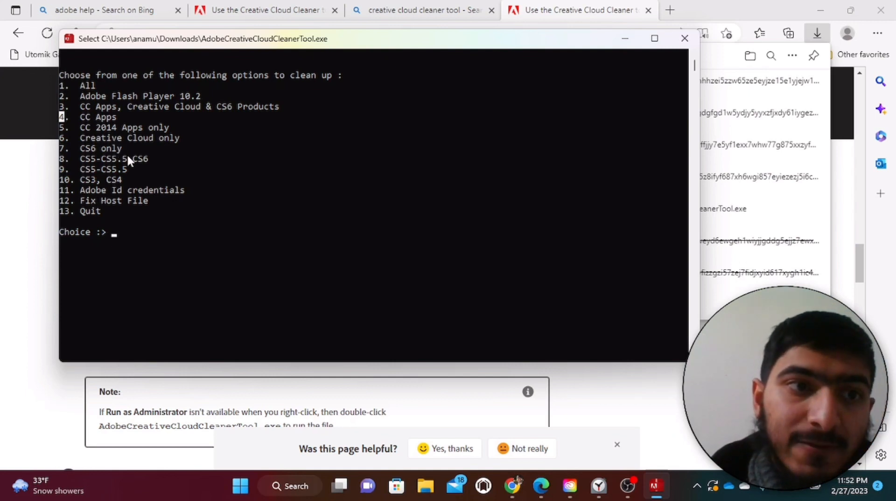
pyautogui.write('4')
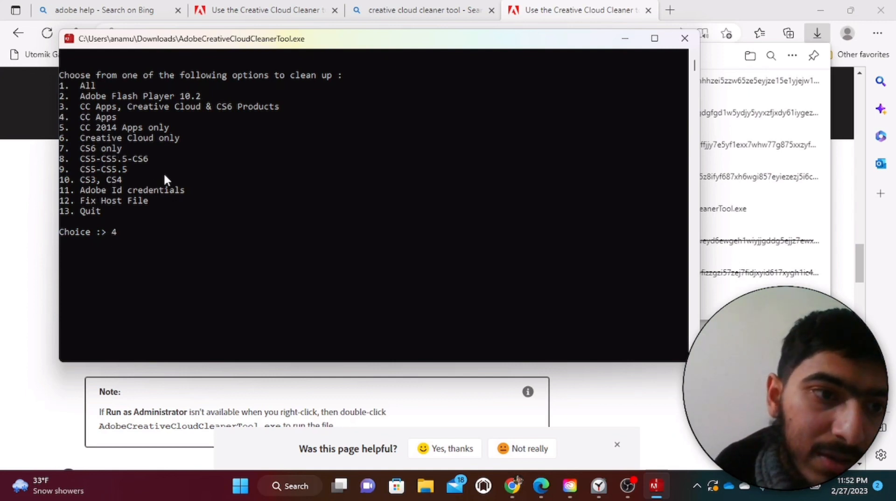
pyautogui.press('enter')
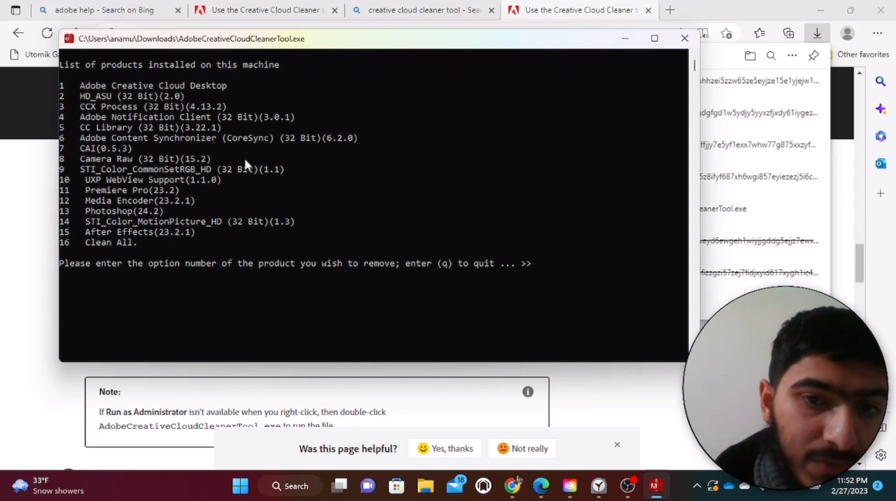
pyautogui.moveTo(106, 178)
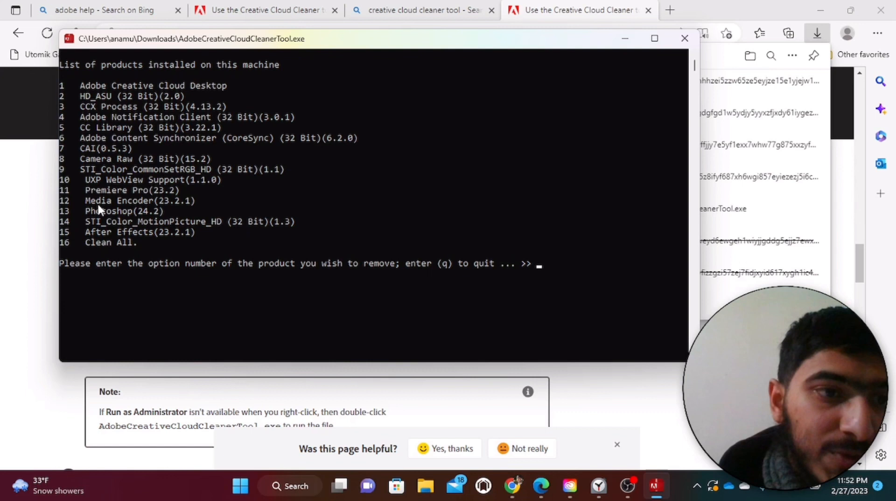
pyautogui.moveTo(106, 192)
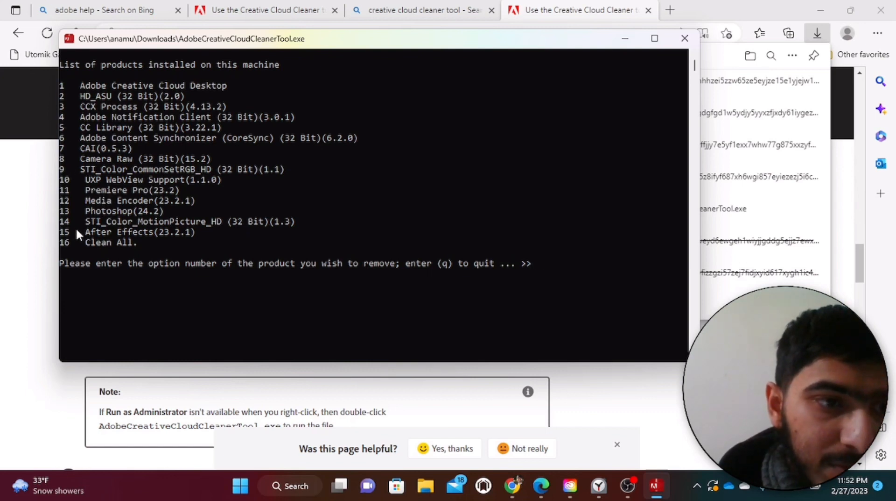
pyautogui.moveTo(562, 256)
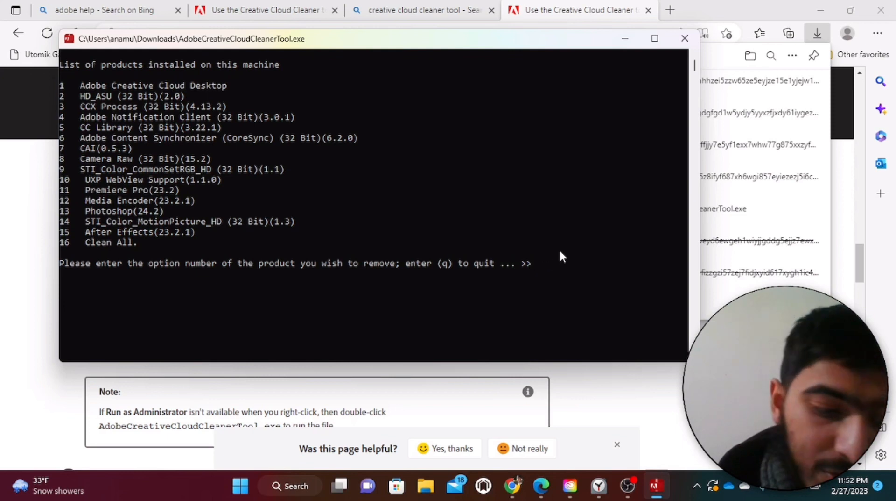
# - Enter 15 for After Effects and confirm with y to start its removal
pyautogui.write('15')
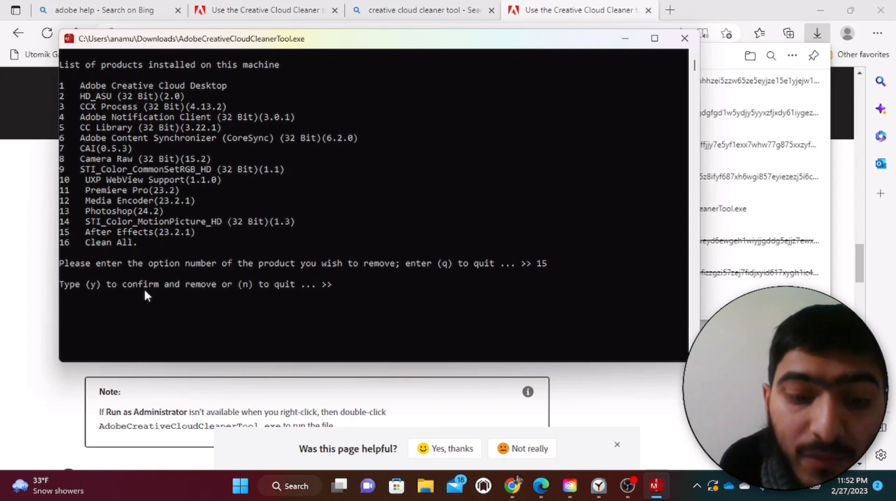
pyautogui.write('y')
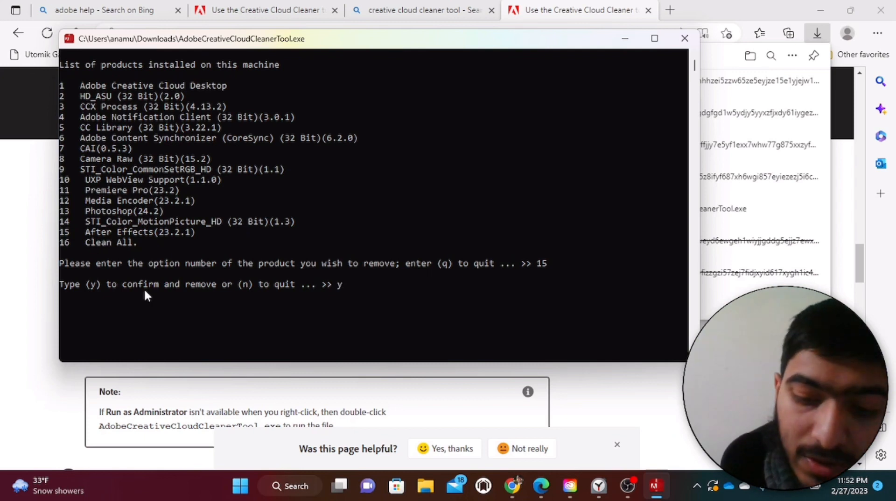
pyautogui.press('enter')
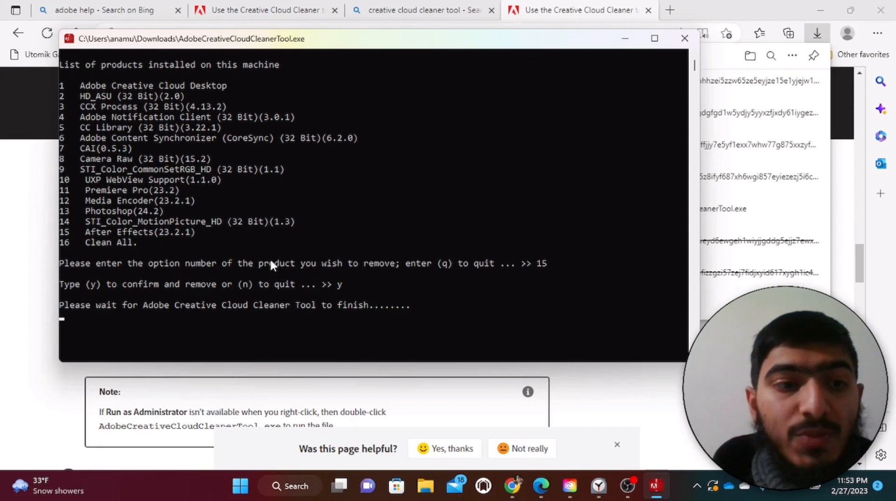
pyautogui.moveTo(280, 262)
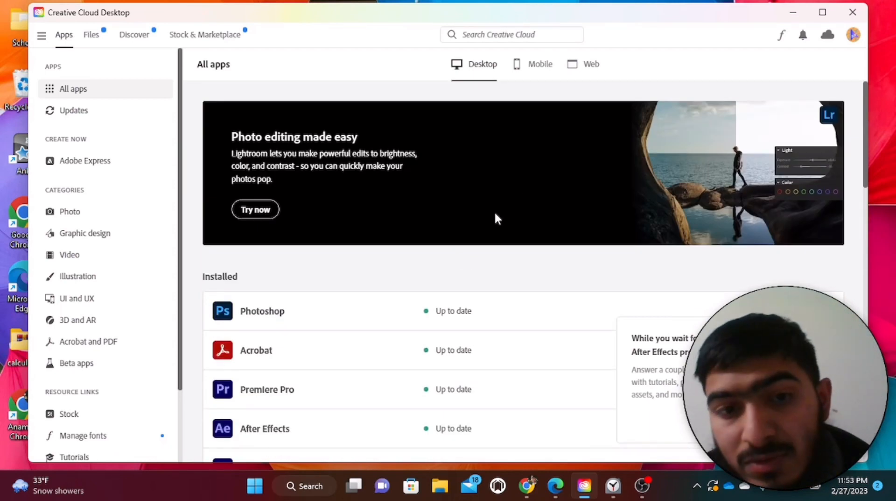
# - Sign out of the Adobe account, sign back in and confirm After Effects is gone from All apps
pyautogui.scroll(-3)
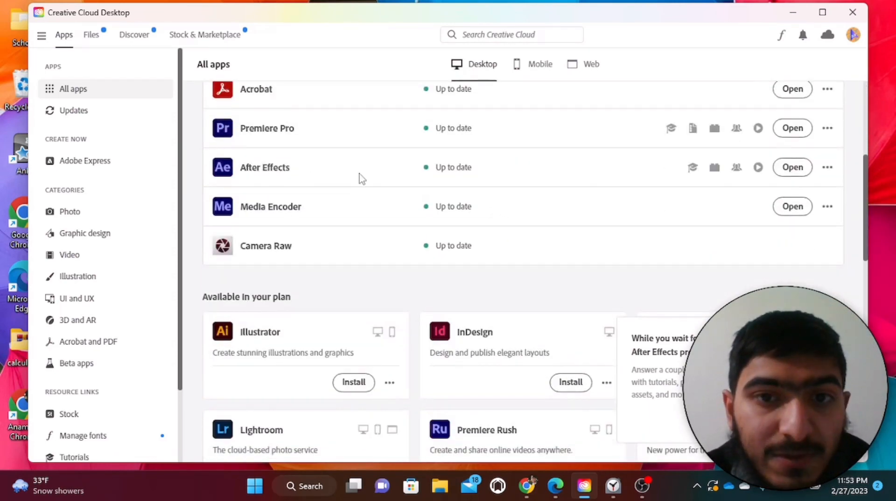
pyautogui.moveTo(549, 181)
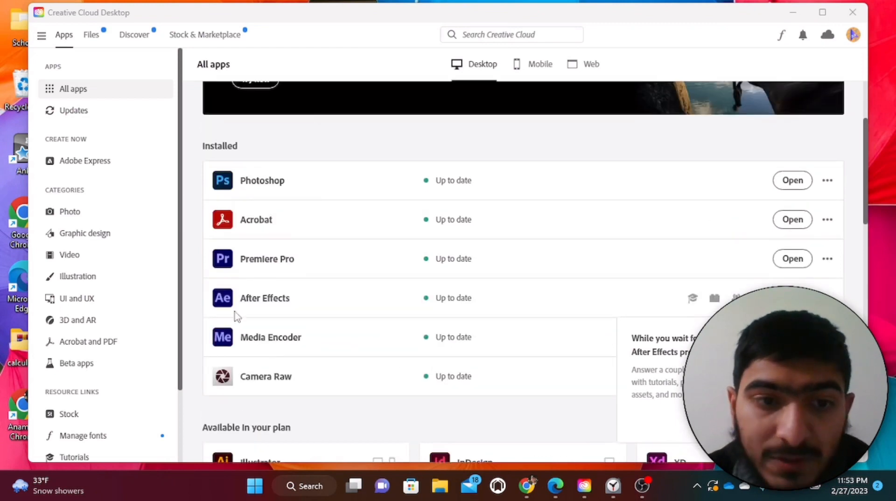
pyautogui.moveTo(384, 331)
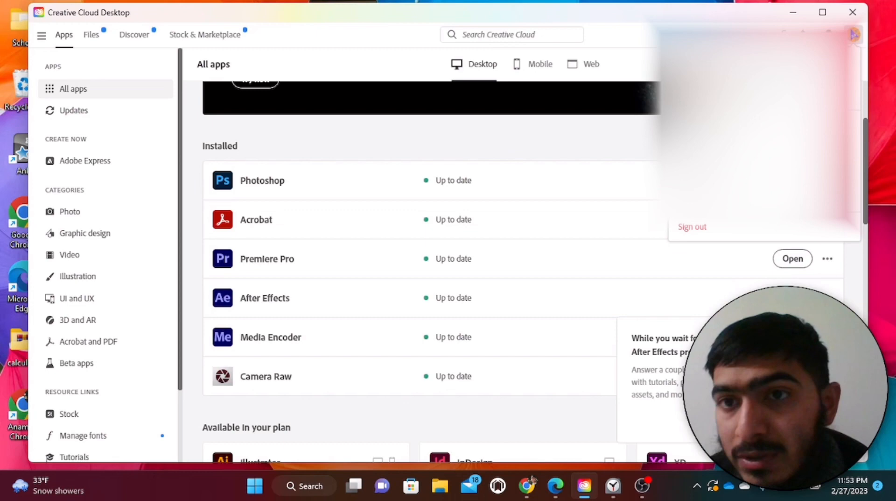
pyautogui.moveTo(692, 236)
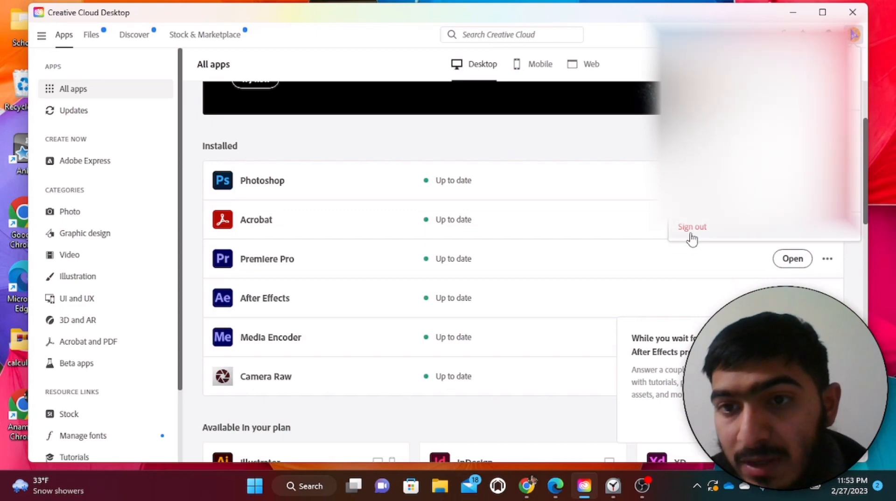
pyautogui.click(692, 227)
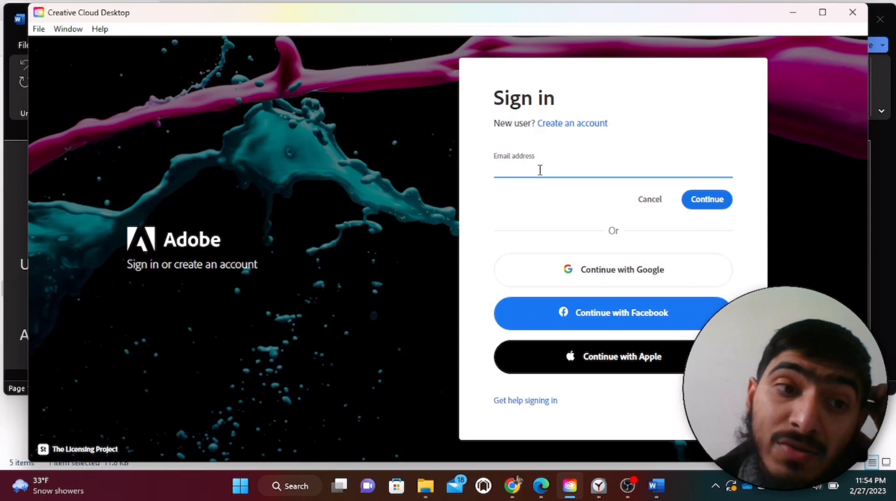
pyautogui.click(707, 199)
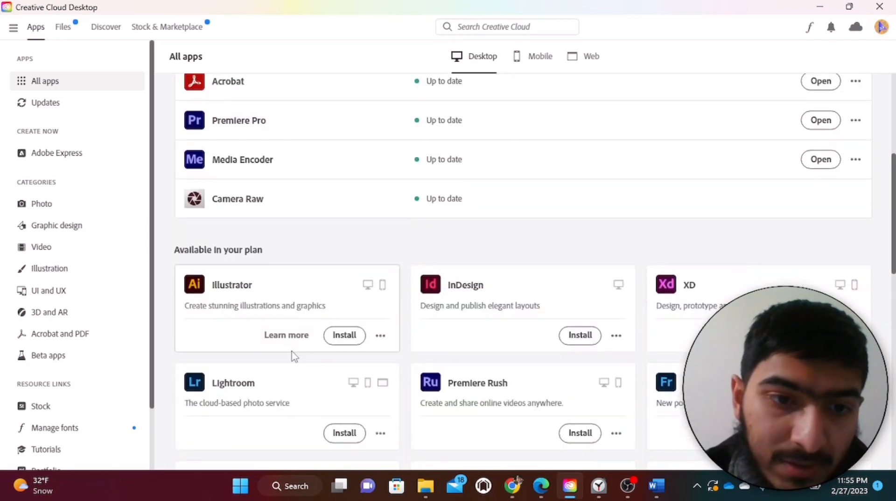
pyautogui.scroll(-3)
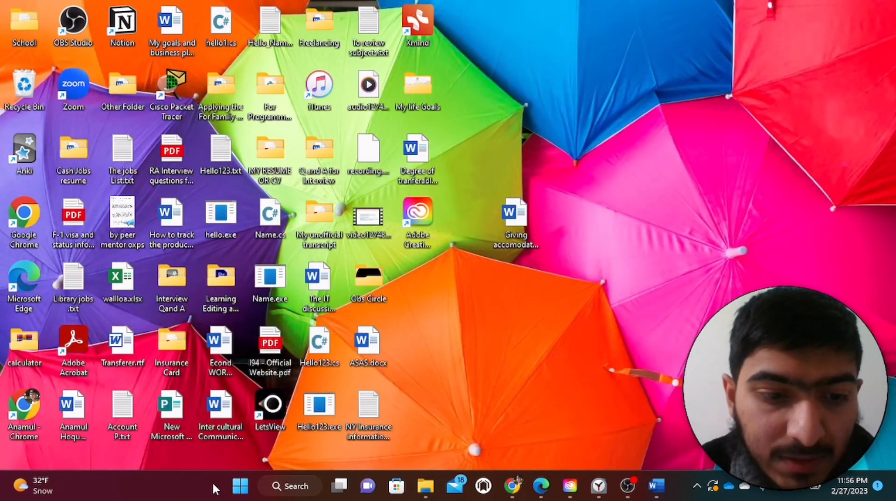
# - Launch Task Manager from the taskbar to review Adobe background processes
pyautogui.rightClick(218, 485)
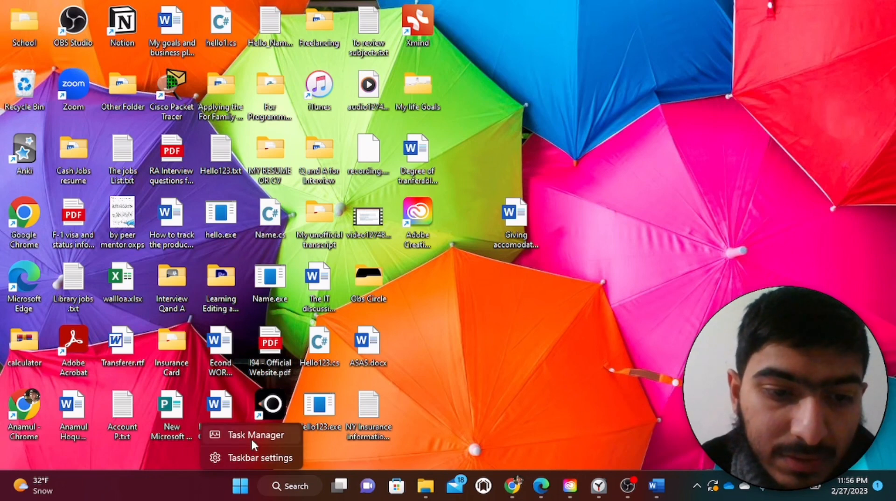
pyautogui.click(256, 434)
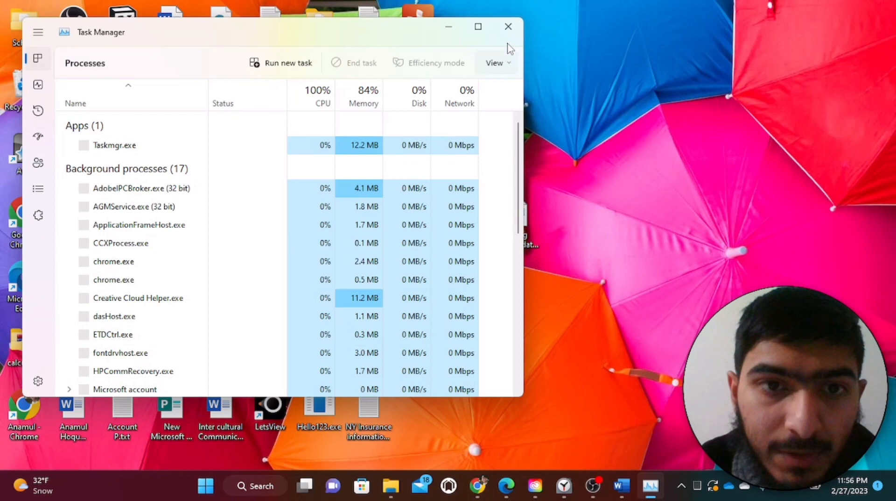
pyautogui.click(478, 26)
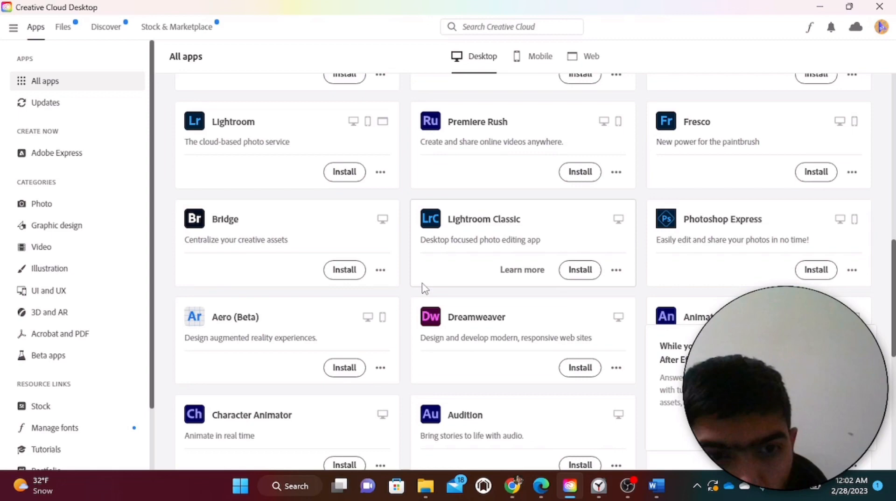
# - Browse the Available in your plan section of All apps
pyautogui.scroll(-3)
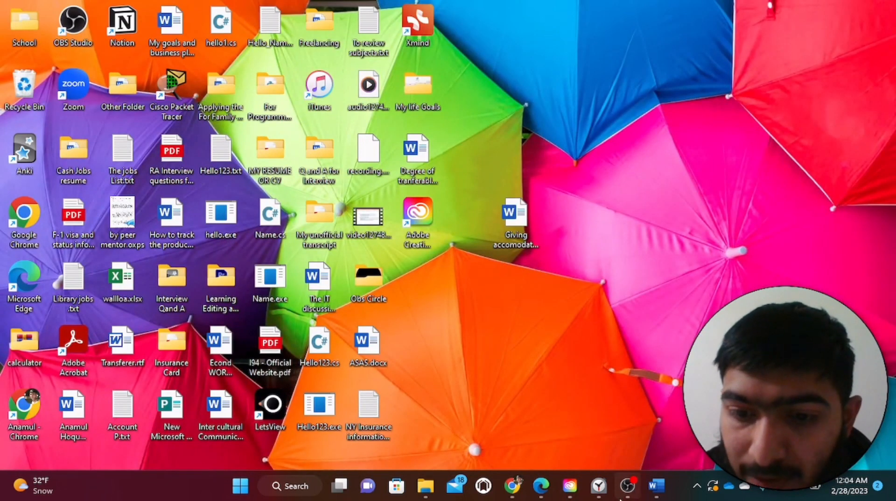
pyautogui.moveTo(611, 412)
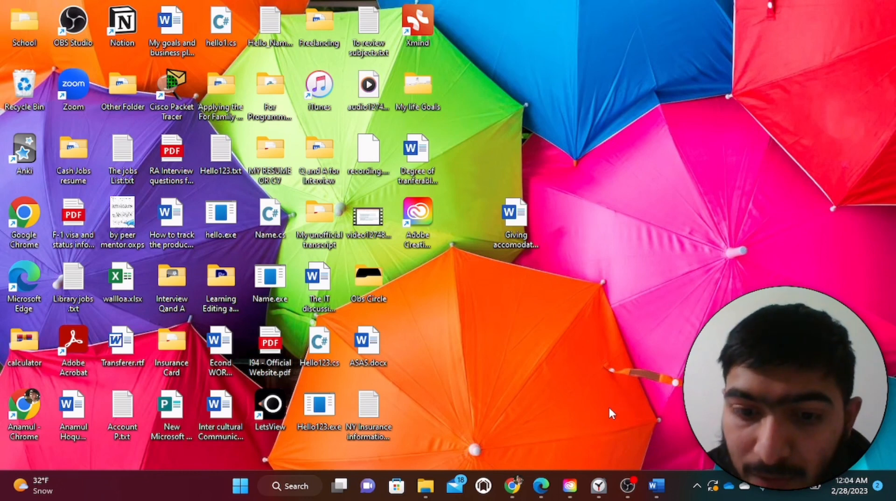
# - Launch Adobe Creative Cloud from its desktop shortcut to reach Premiere Pro
pyautogui.click(290, 484)
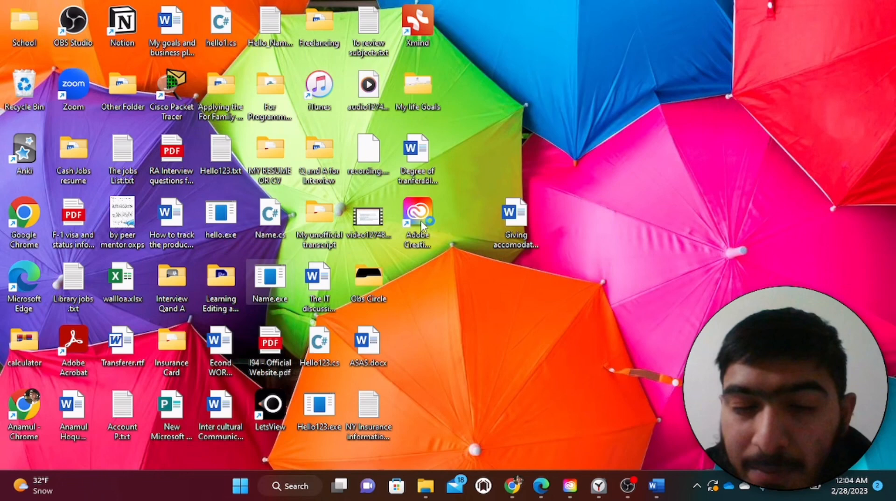
pyautogui.doubleClick(417, 223)
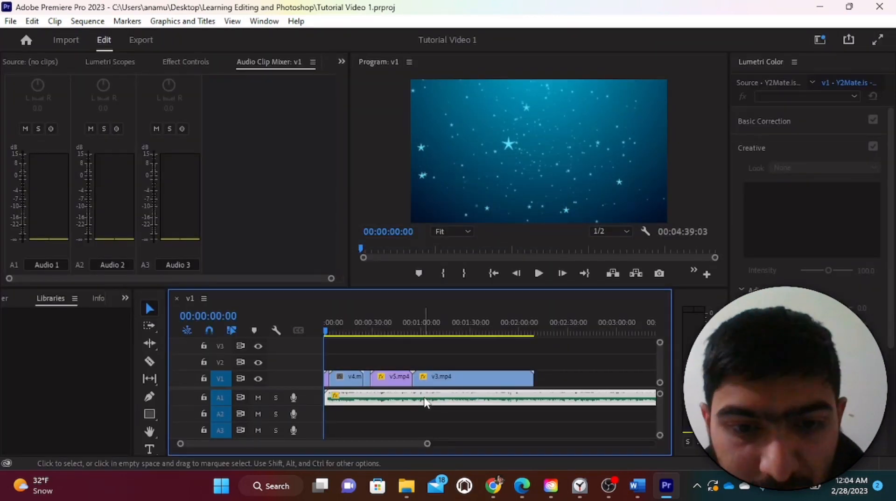
# - Remove the A1 audio clip and move the playhead to preview v4.mp4
pyautogui.rightClick(426, 400)
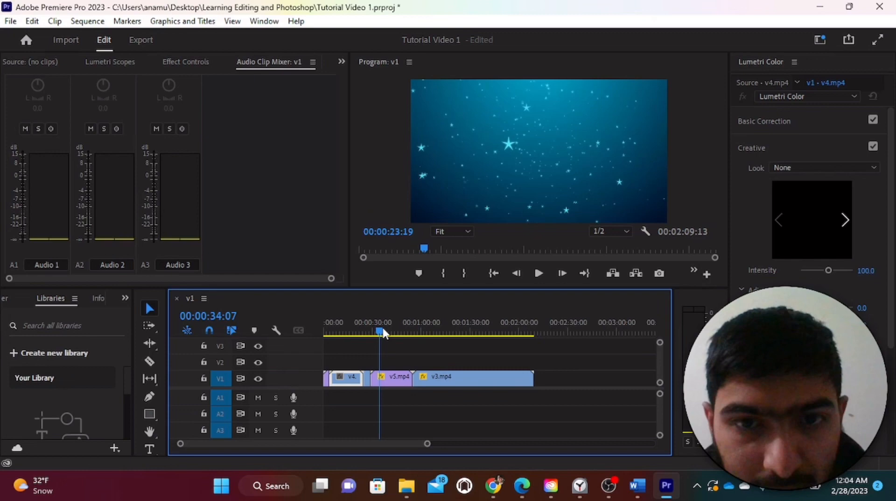
pyautogui.click(356, 331)
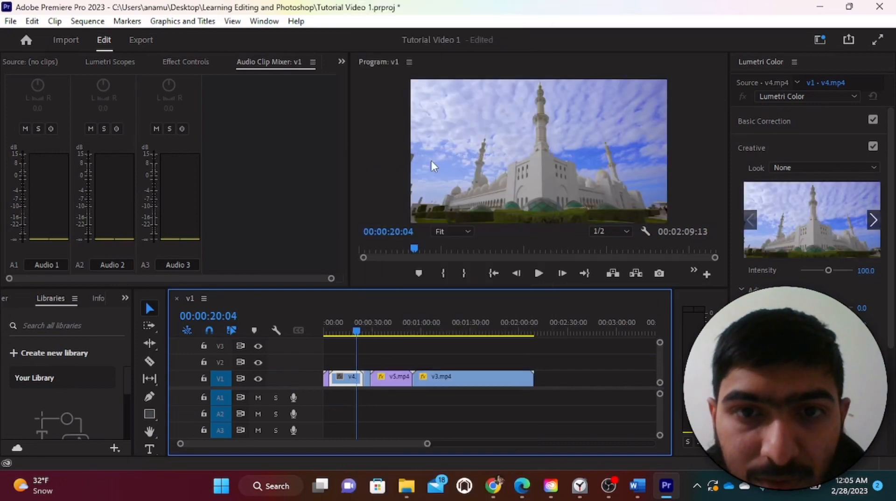
pyautogui.moveTo(472, 283)
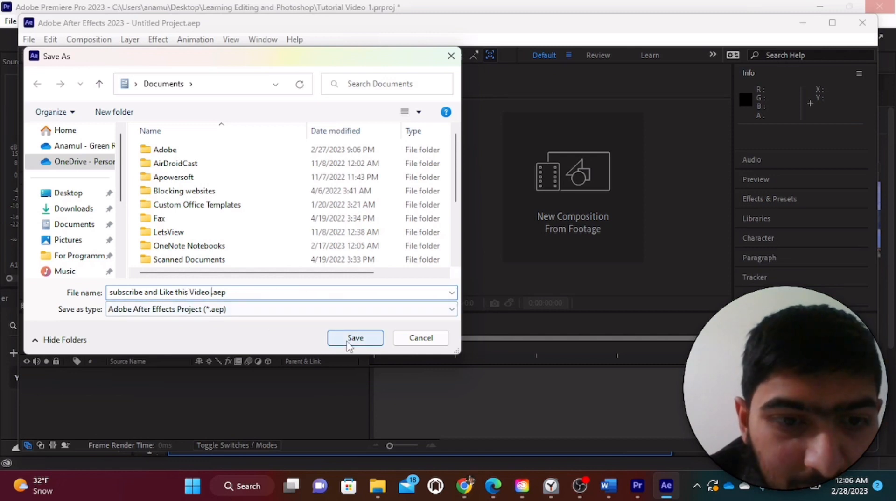
# - Decline overwriting and save the project as 'subscribe and Like this Tutorial Video'
pyautogui.click(355, 337)
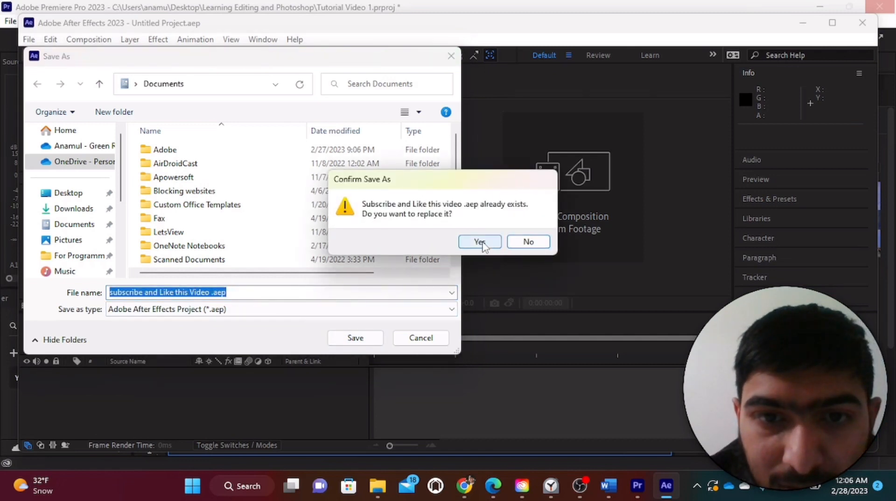
pyautogui.click(479, 241)
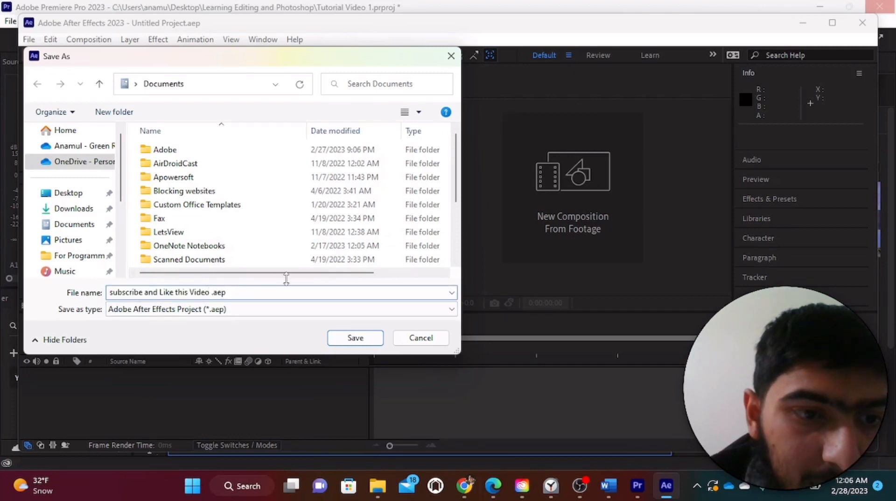
pyautogui.press('Backspace')
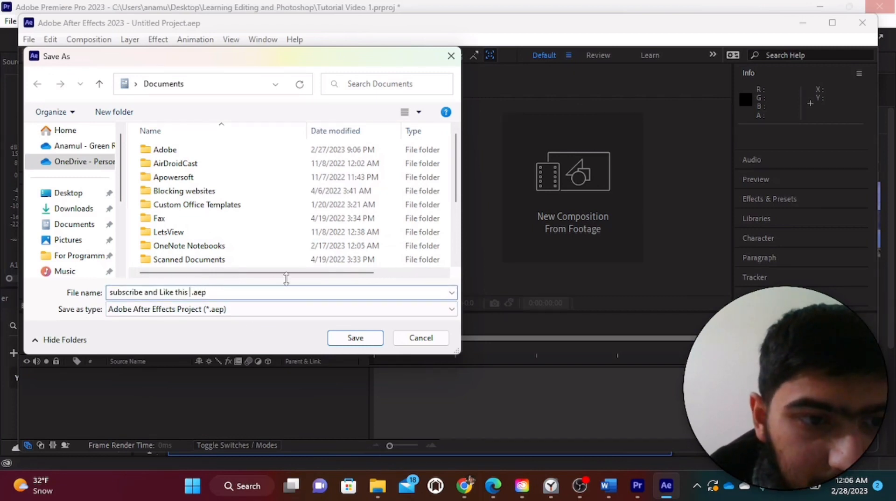
pyautogui.write('Tutorial V')
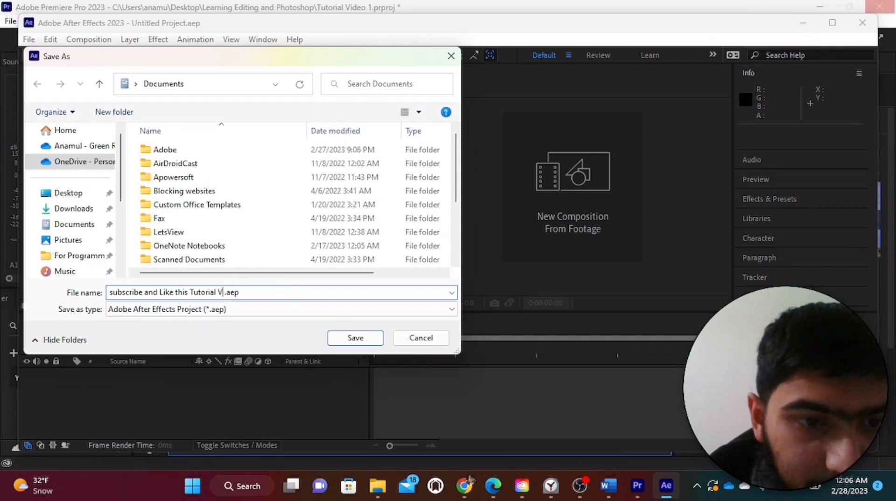
pyautogui.click(355, 337)
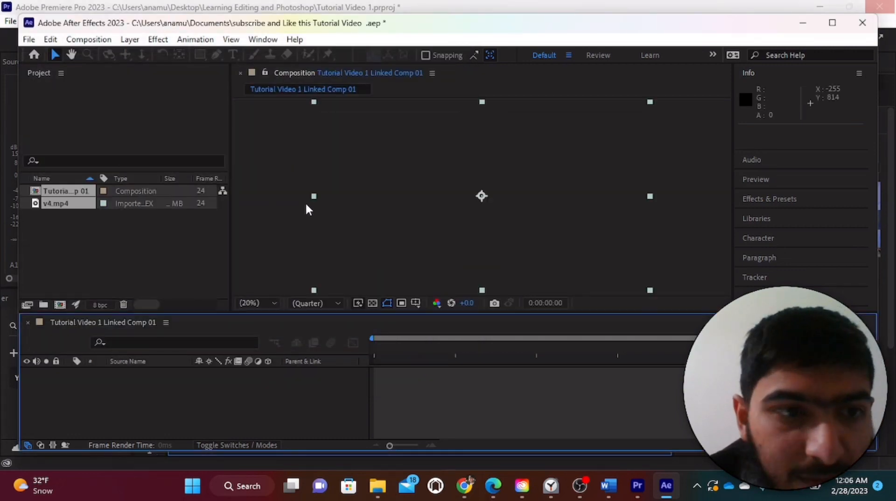